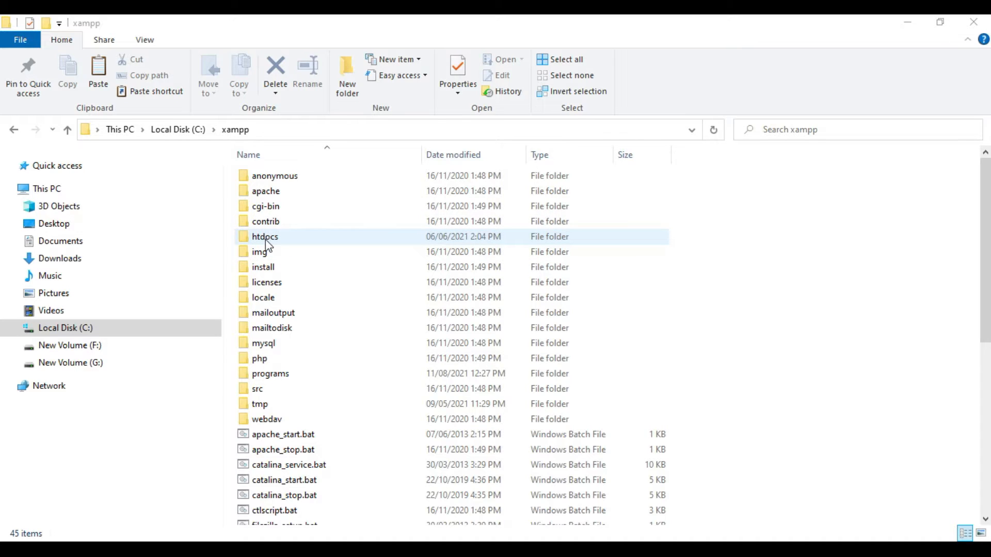
# Go through htdocs to the readcsv folder and open allprinters.csv in Excel.
pyautogui.doubleClick(265, 236)
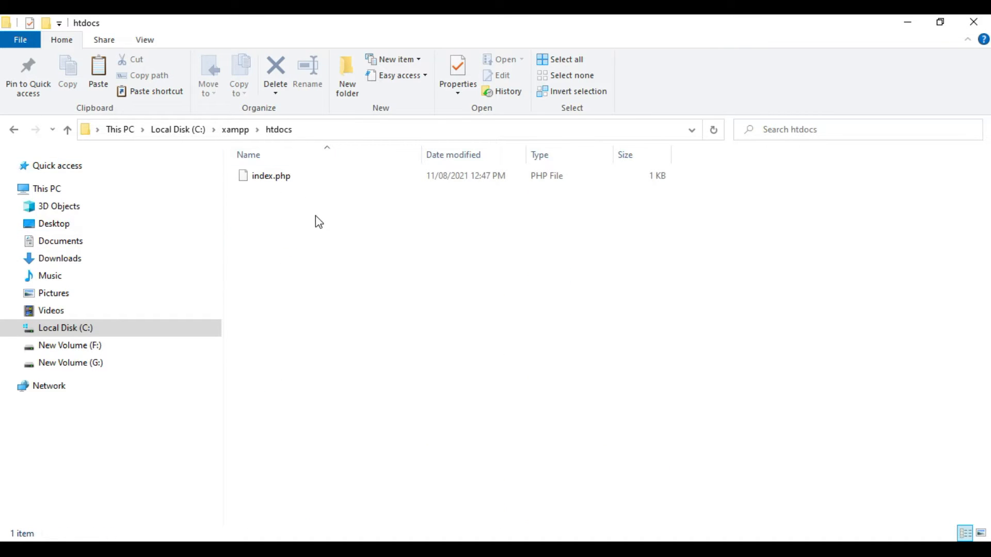
pyautogui.moveTo(338, 252)
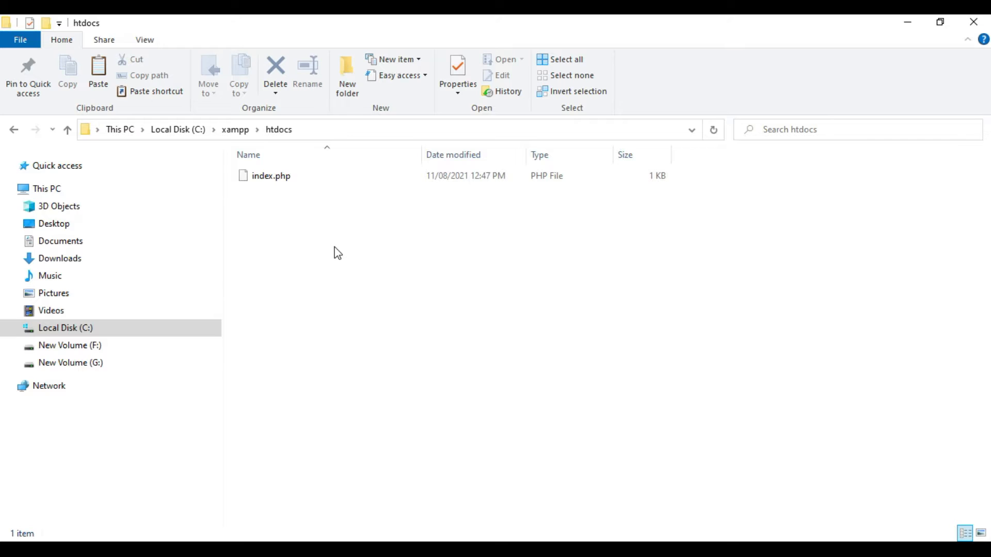
pyautogui.moveTo(383, 485)
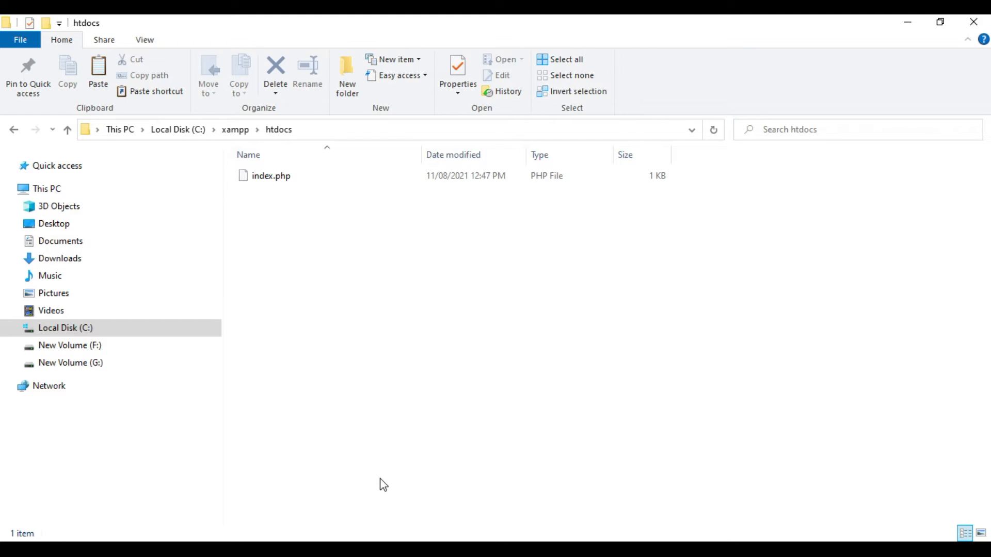
pyautogui.click(69, 345)
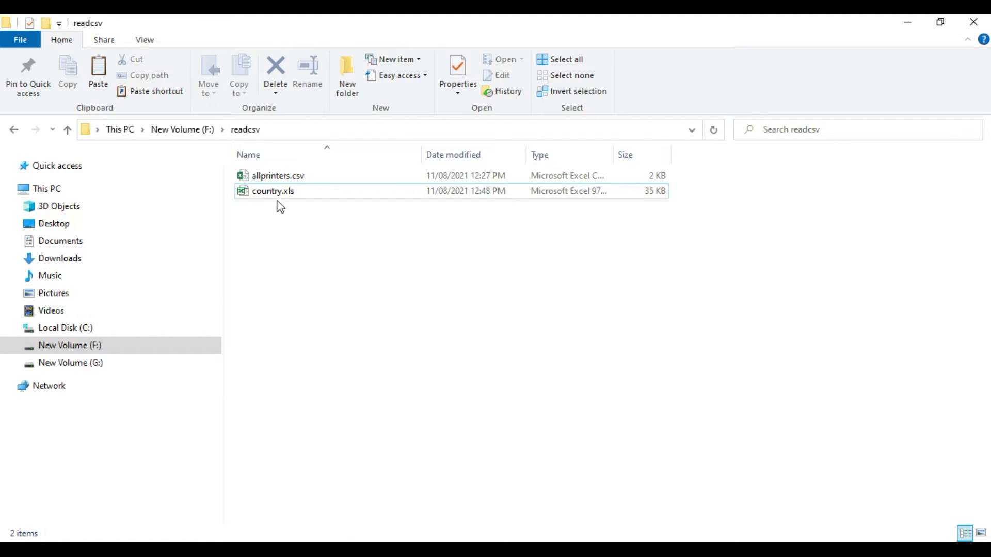
pyautogui.click(278, 176)
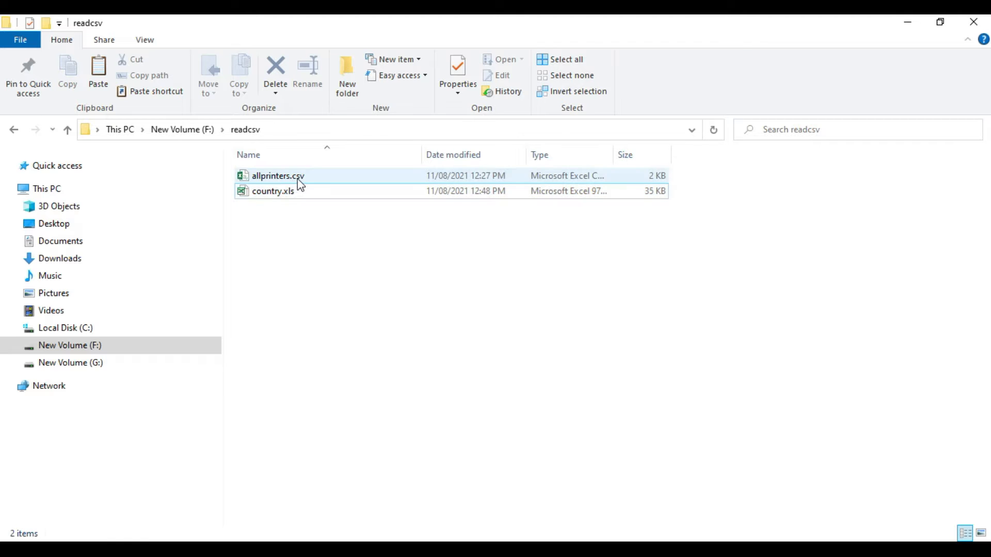
pyautogui.doubleClick(277, 175)
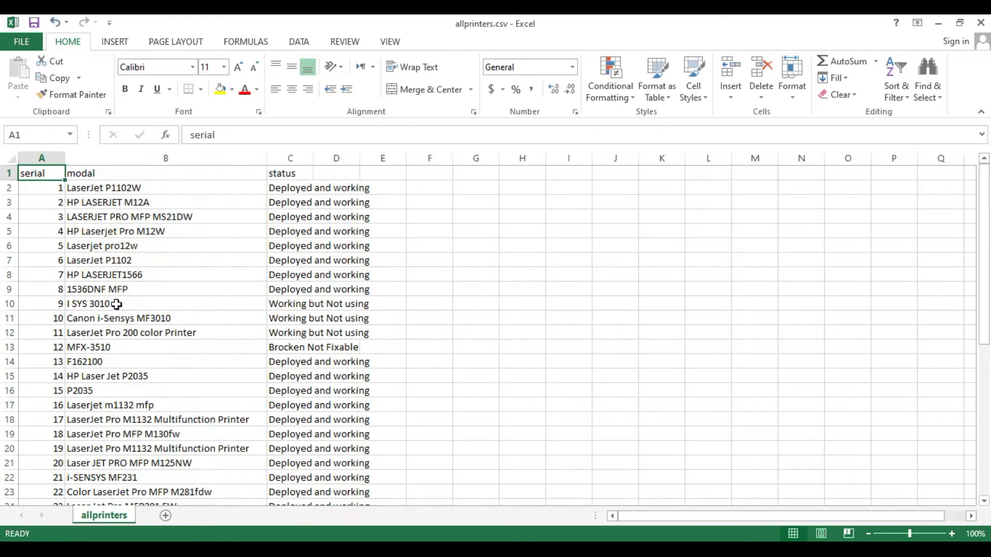
# Inspect the serial, modal and status columns, then close Excel.
pyautogui.click(42, 157)
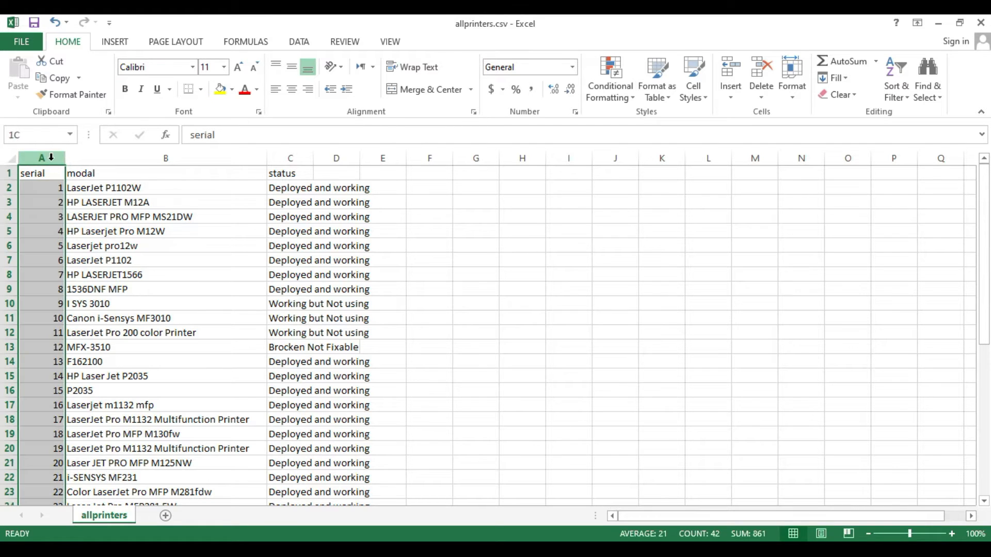
pyautogui.click(165, 158)
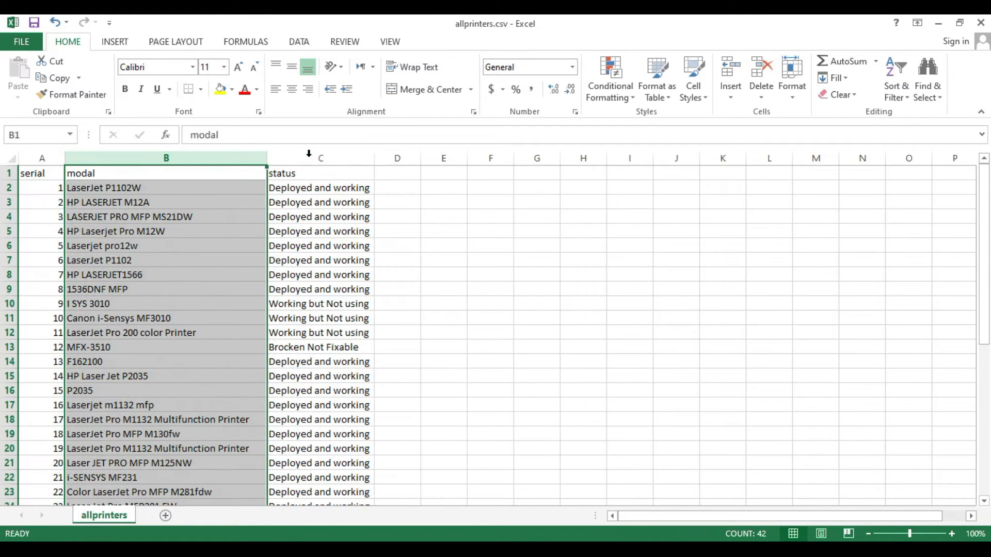
pyautogui.click(320, 174)
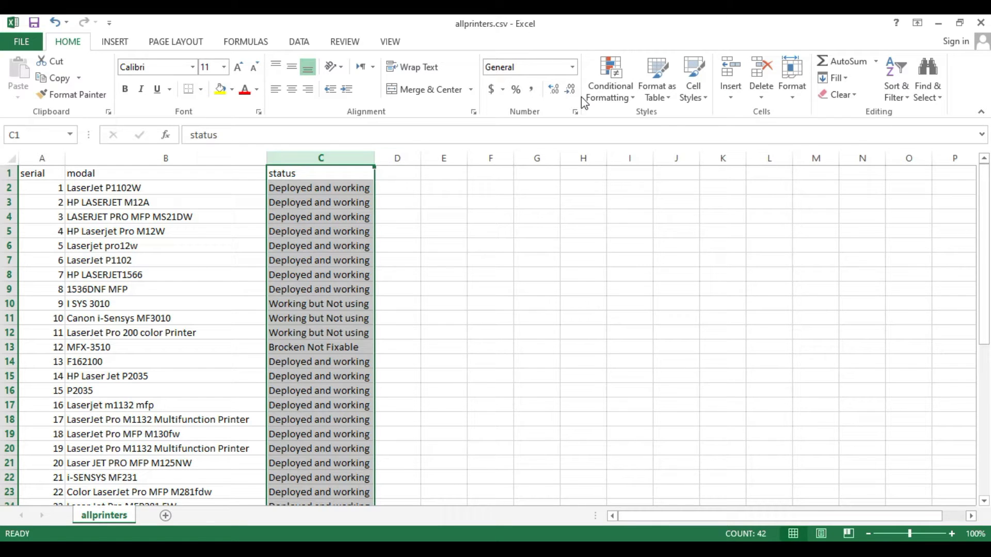
pyautogui.moveTo(979, 41)
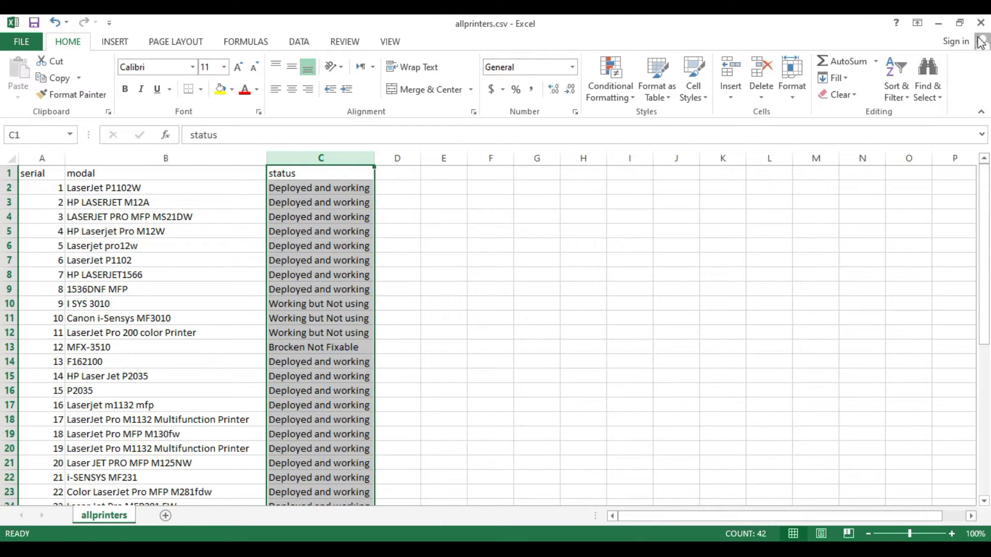
pyautogui.click(981, 23)
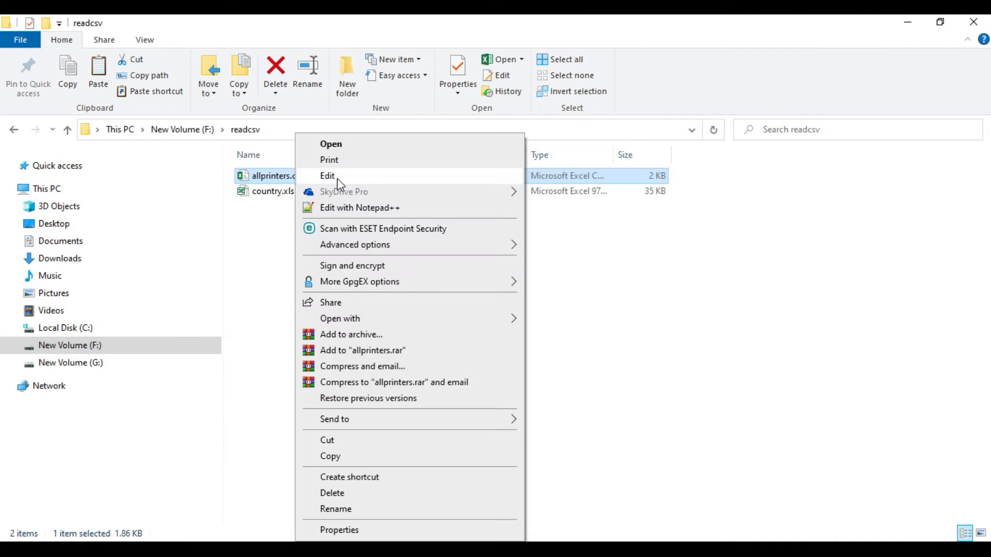
# View allprinters.csv as raw comma-separated text, close it and reach the htdocs folder.
pyautogui.click(327, 175)
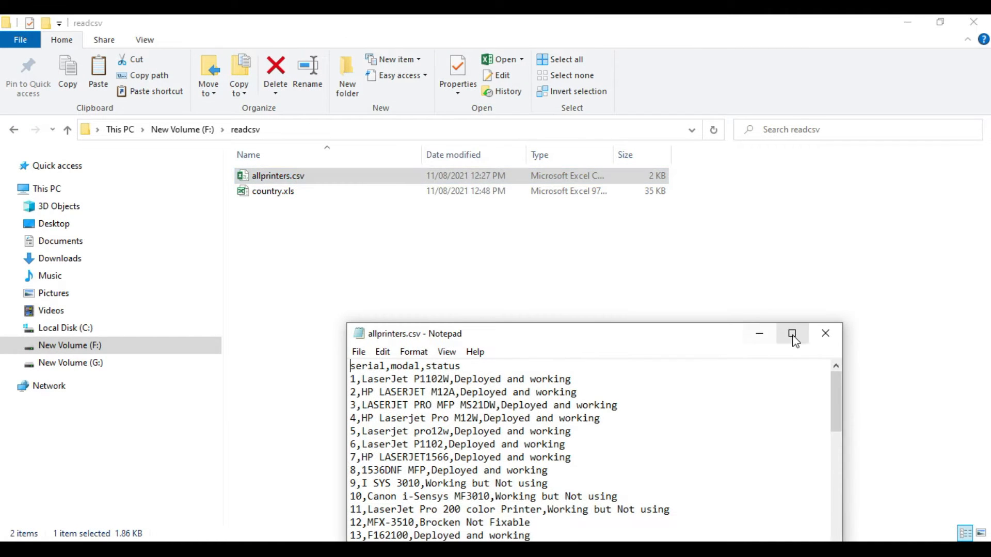
pyautogui.click(792, 333)
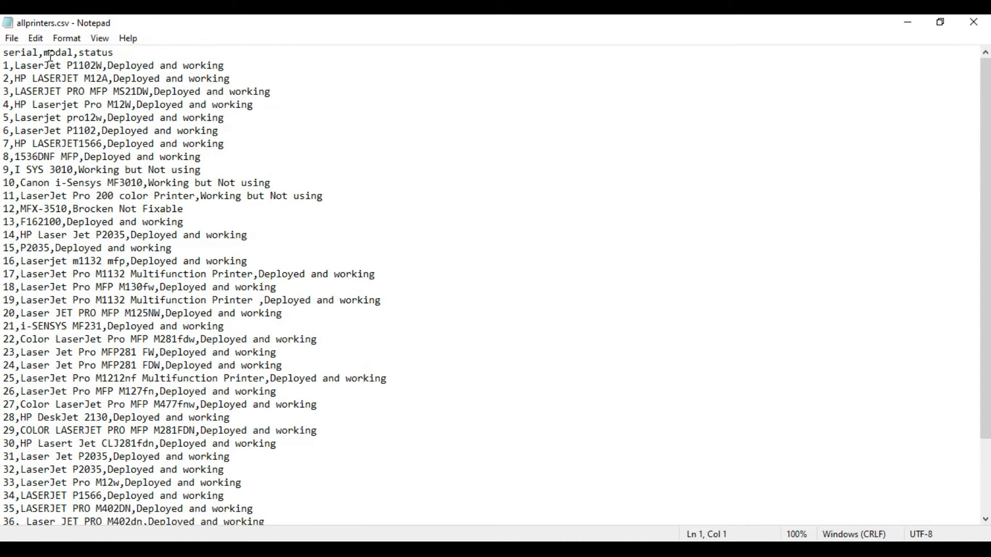
pyautogui.click(125, 81)
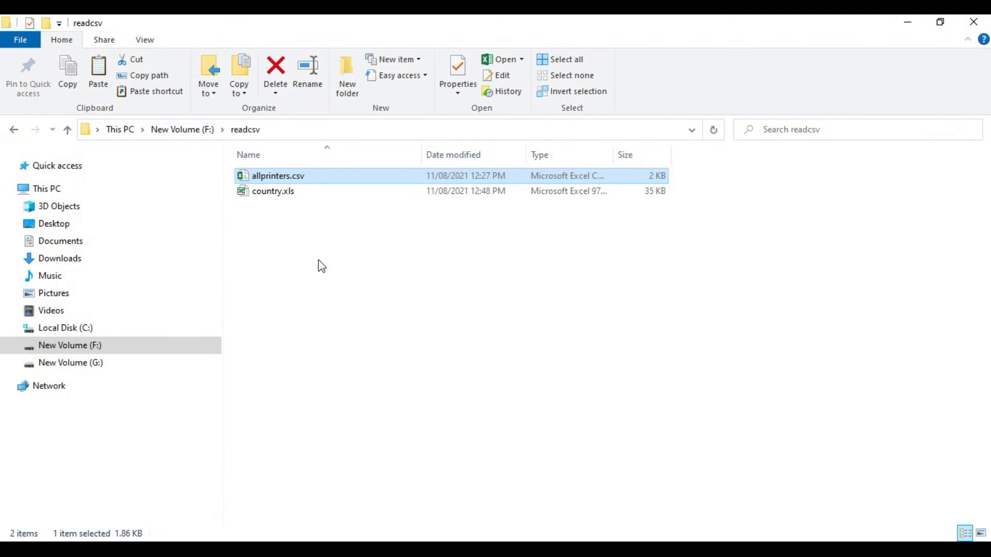
pyautogui.moveTo(422, 300)
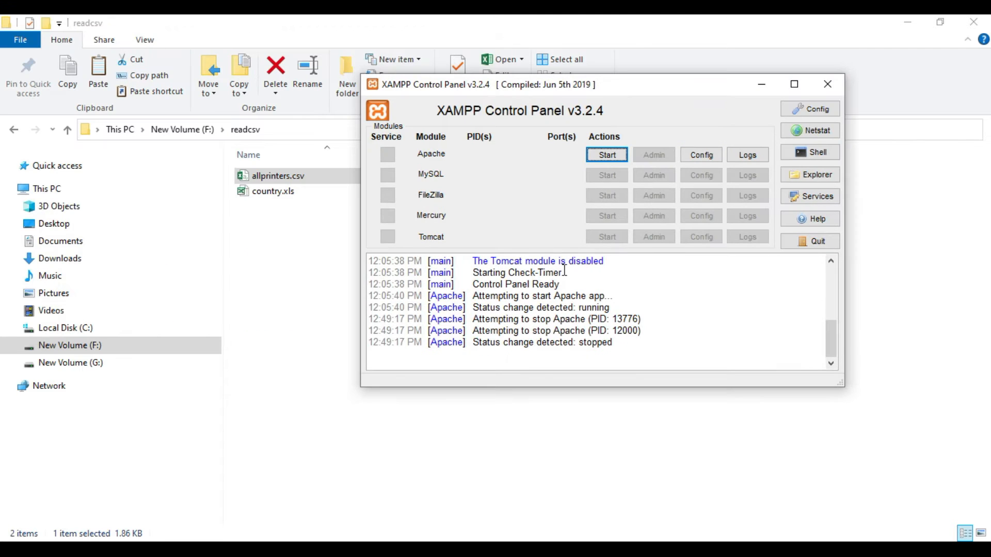
pyautogui.click(606, 153)
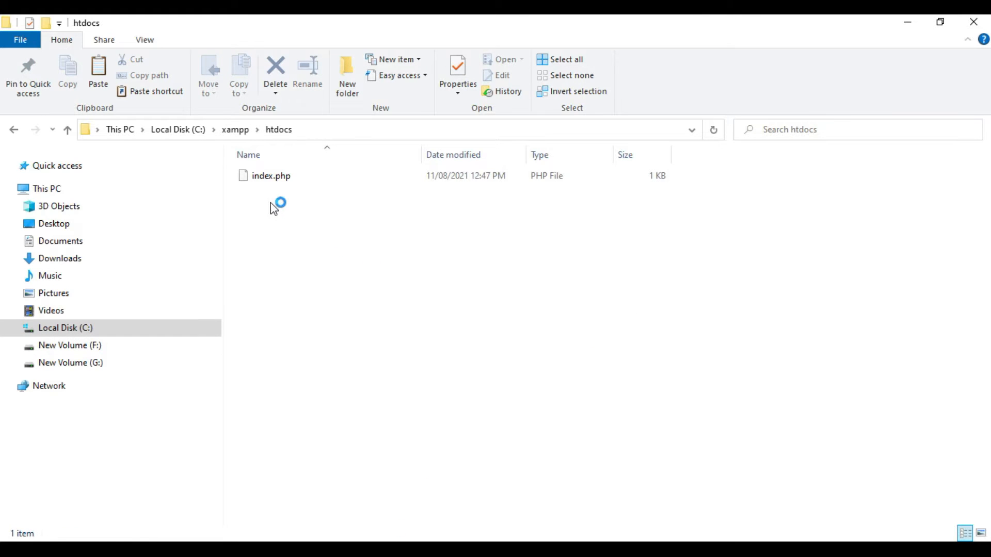
# Edit index.php in Notepad++, reviewing the fopen line and the $csv_file variable.
pyautogui.rightClick(271, 175)
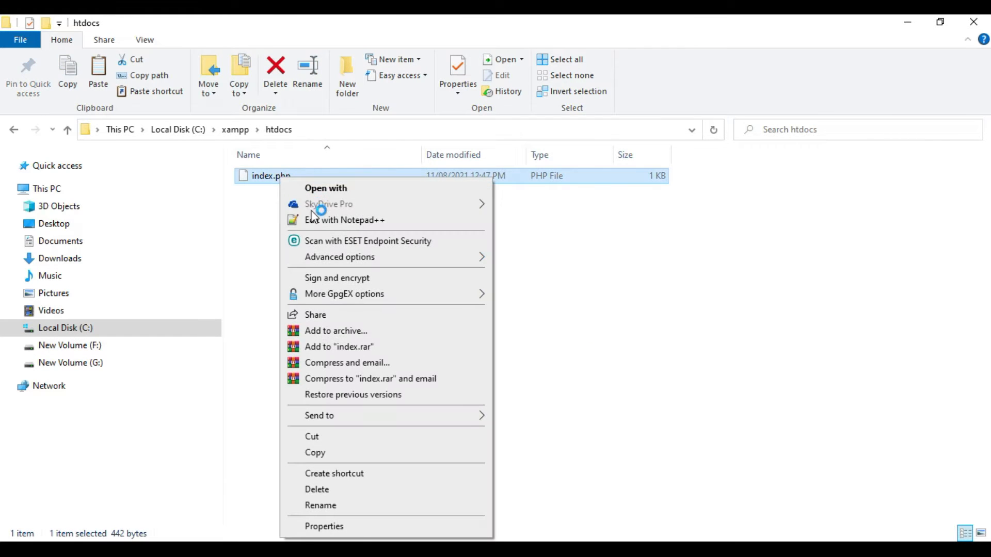
pyautogui.click(345, 219)
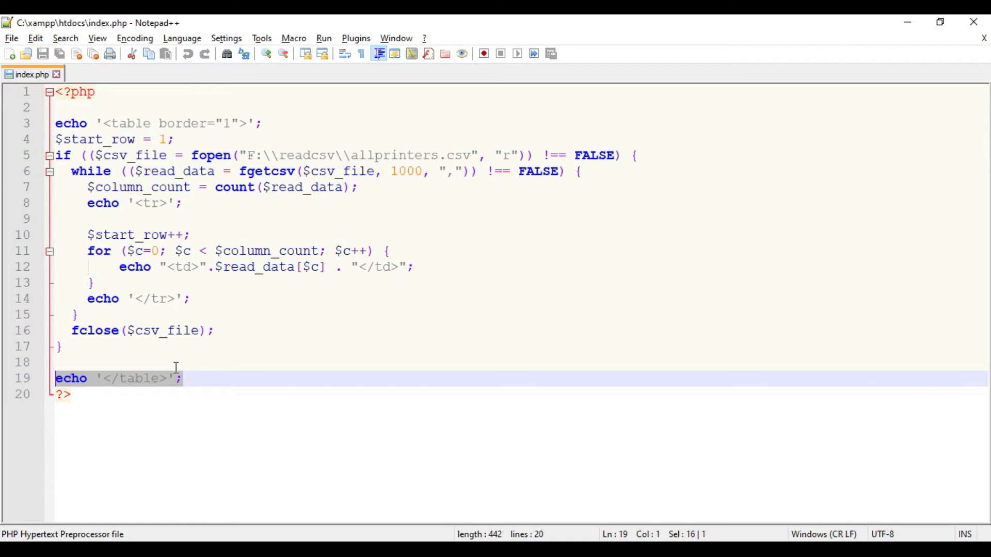
pyautogui.moveTo(92, 140)
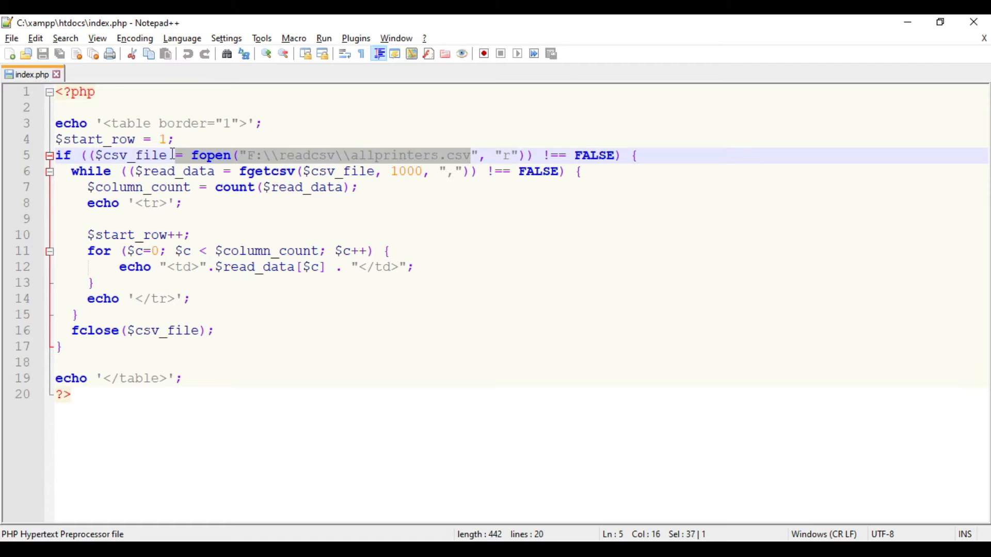
pyautogui.doubleClick(133, 155)
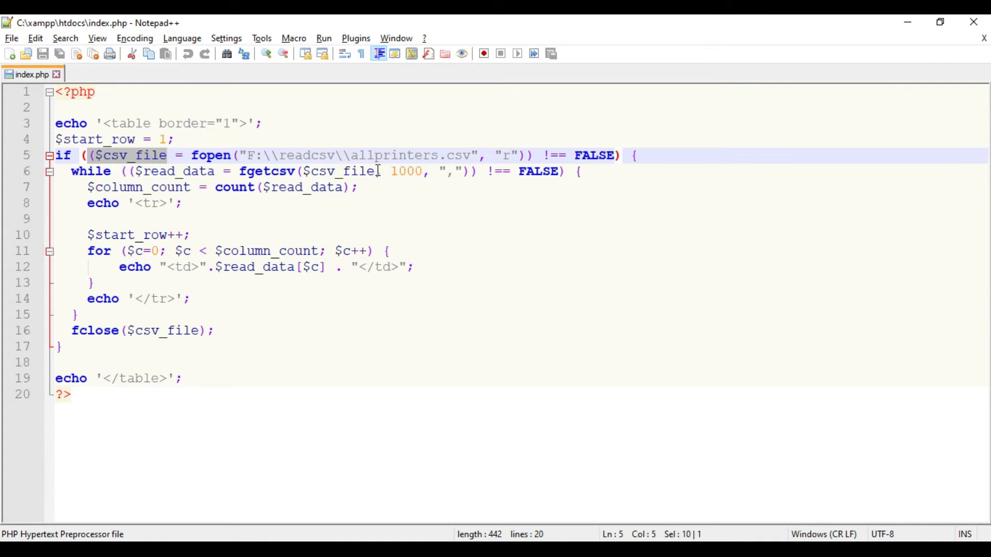
pyautogui.doubleClick(406, 172)
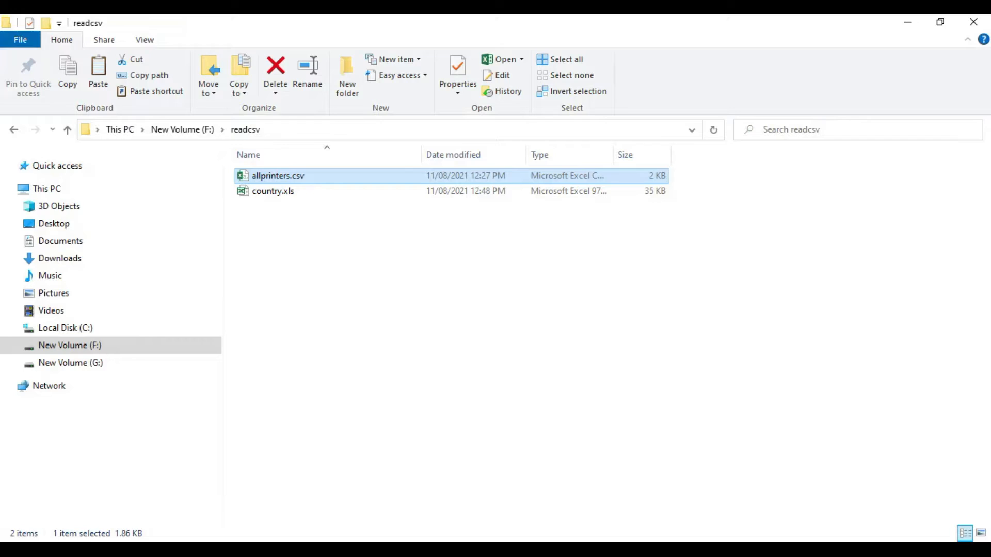
# Reopen allprinters.csv in Excel to compare against the PHP reading code.
pyautogui.doubleClick(278, 176)
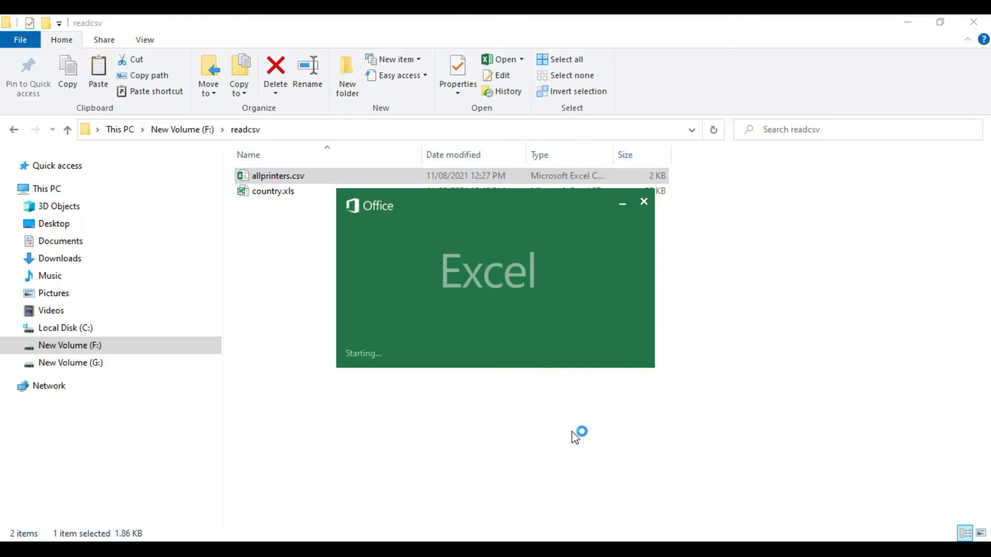
pyautogui.doubleClick(278, 175)
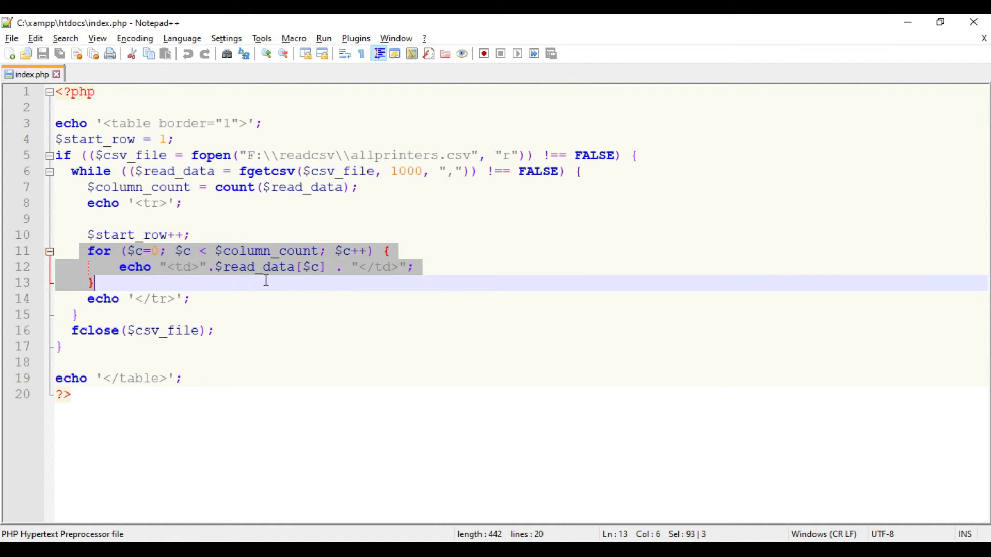
pyautogui.moveTo(363, 288)
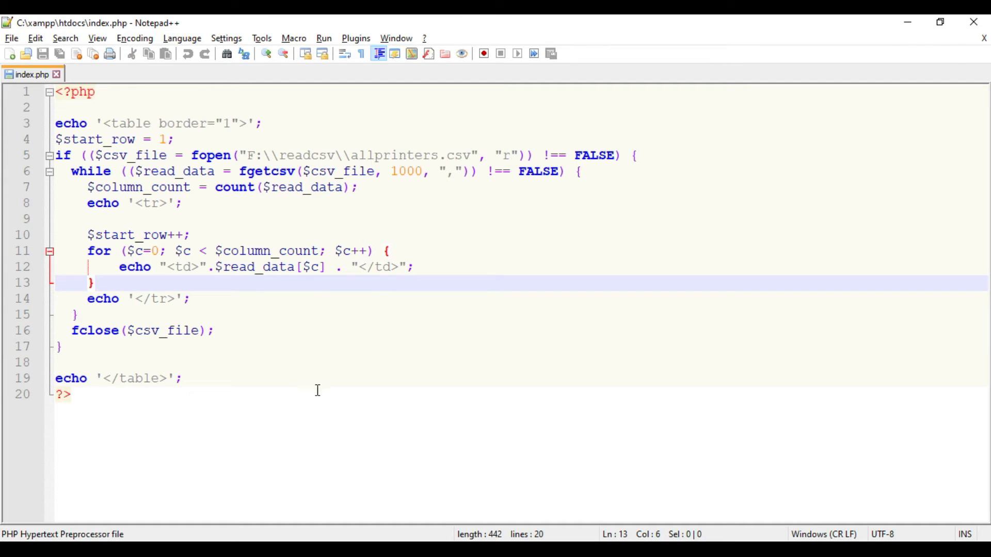
pyautogui.moveTo(325, 401)
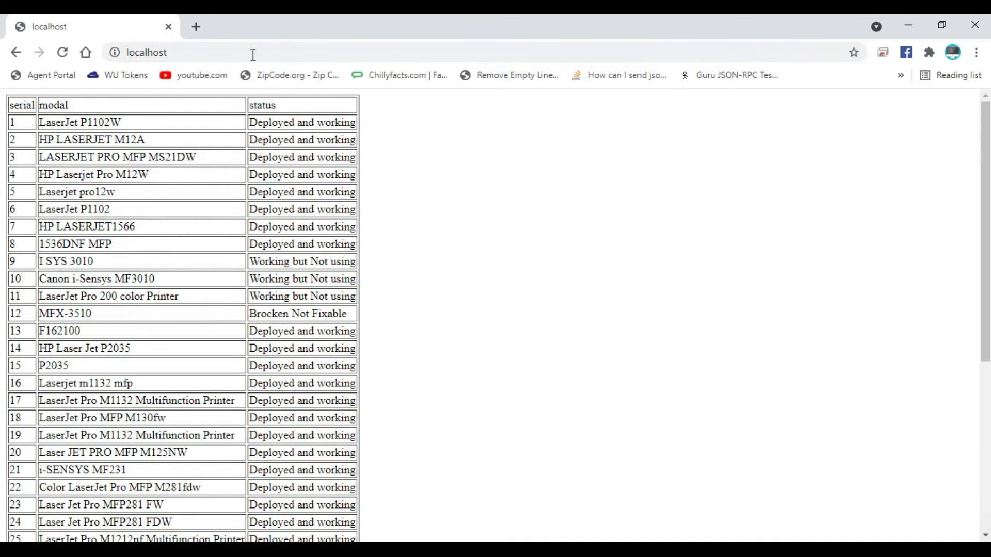
# Scroll through the printer table on localhost and zoom the page in.
pyautogui.scroll(-3)
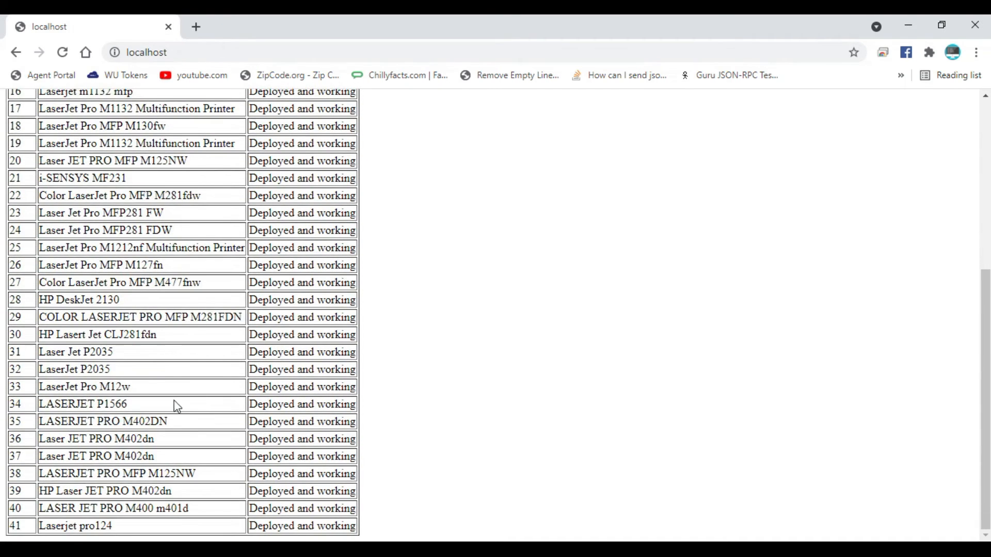
pyautogui.scroll(3)
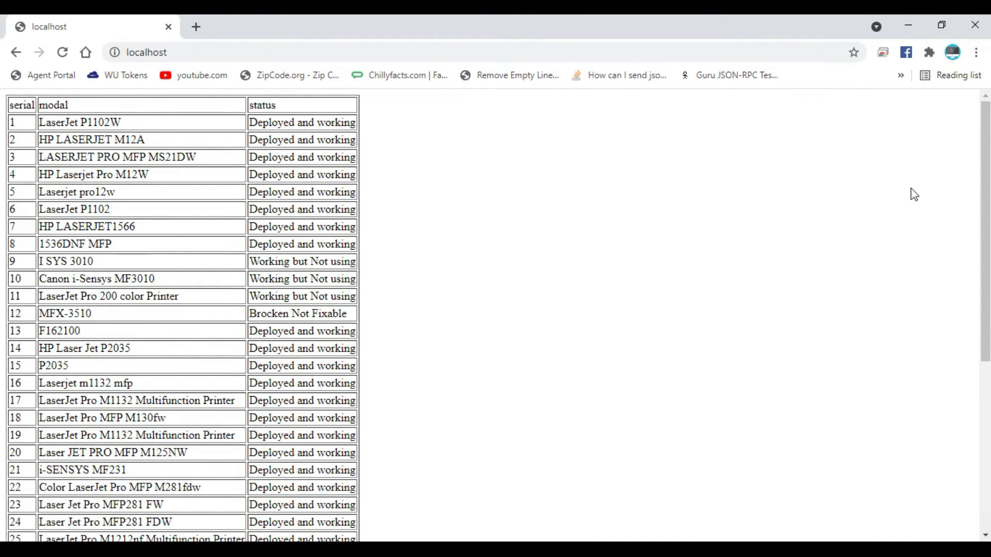
pyautogui.press('ctrl+plus')
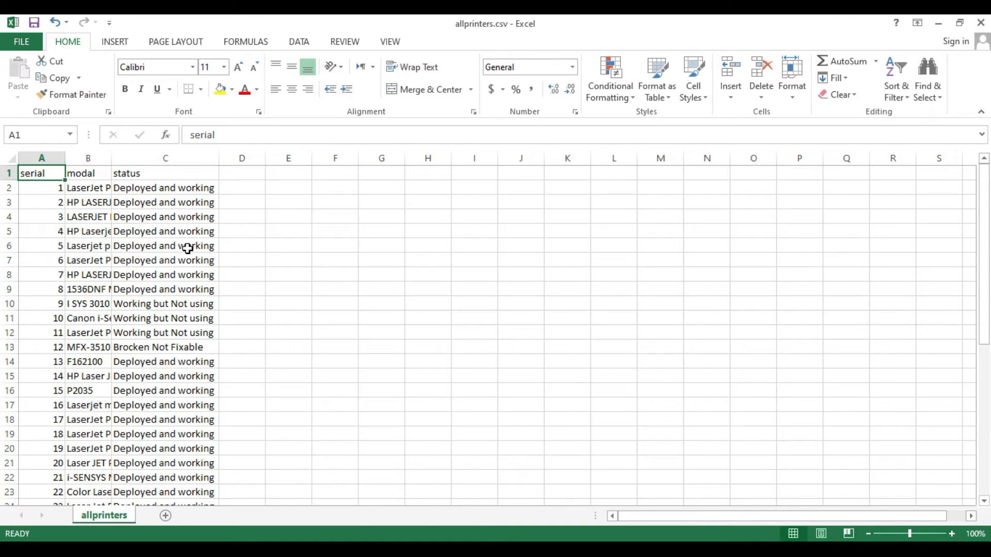
pyautogui.moveTo(776, 518)
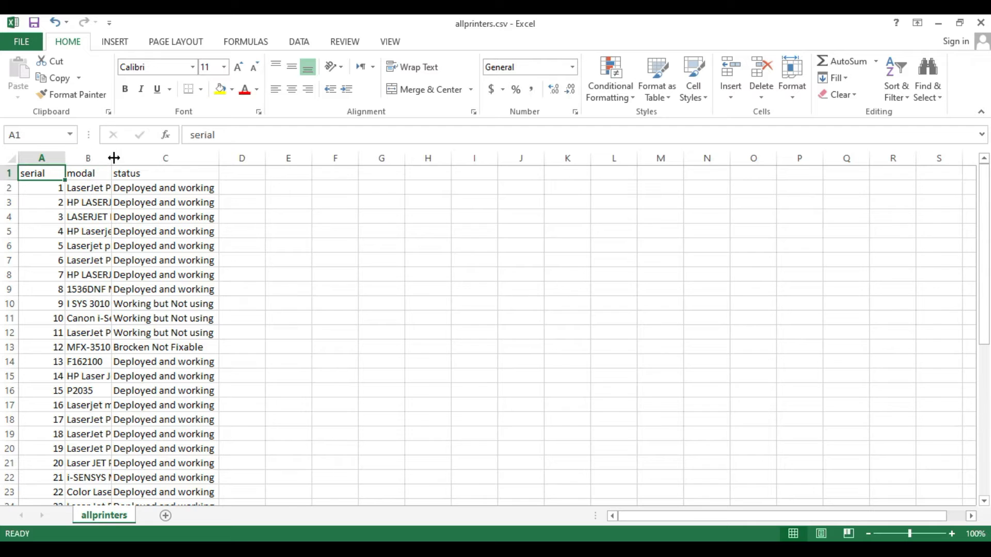
# Save allprinters.csv keeping the comma-delimited CSV format, then close Excel.
pyautogui.press('alt+tab')
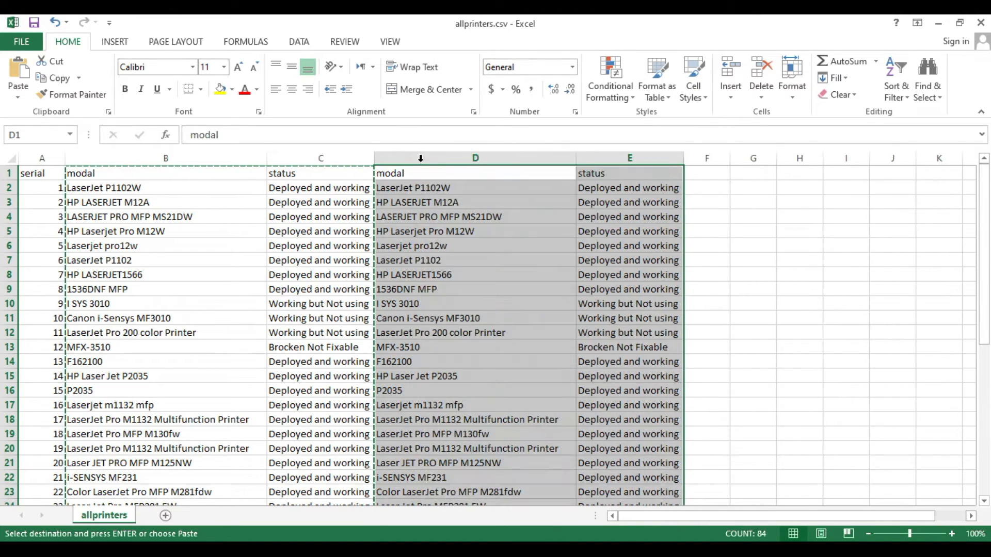
pyautogui.click(21, 41)
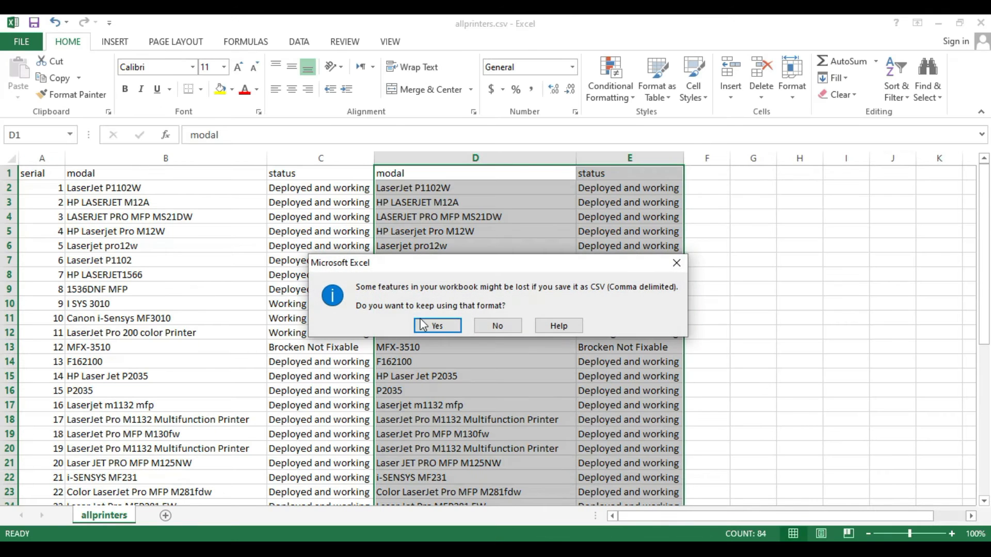
pyautogui.click(437, 325)
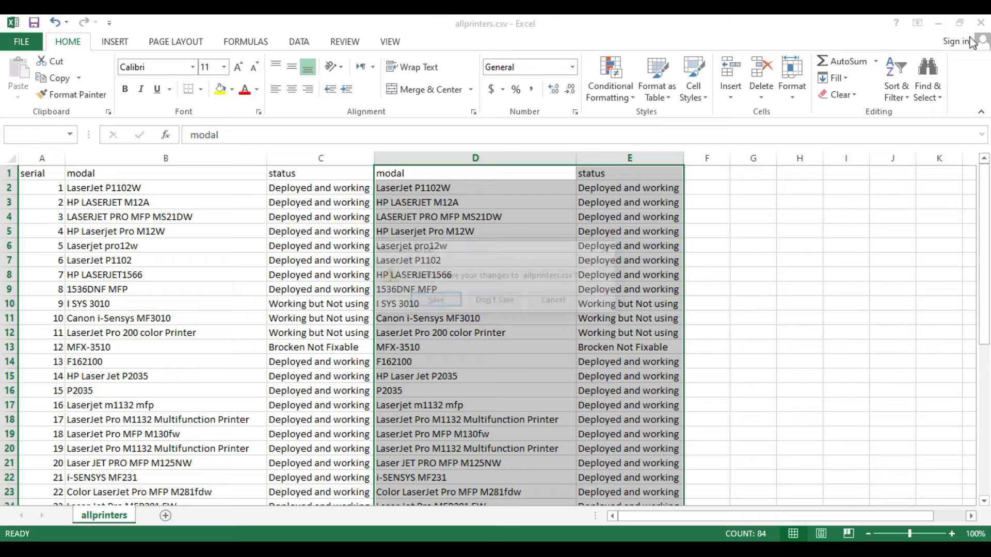
pyautogui.click(434, 300)
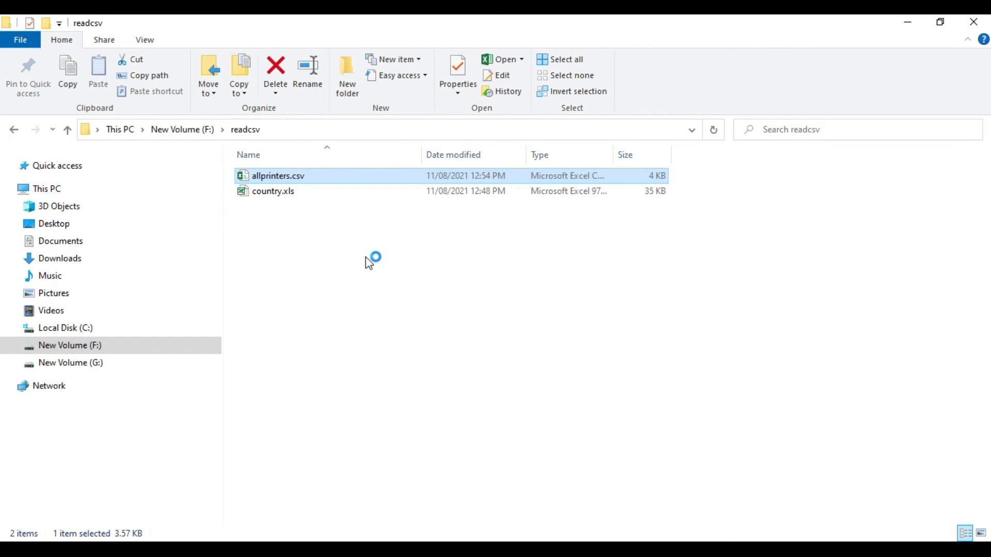
pyautogui.doubleClick(278, 176)
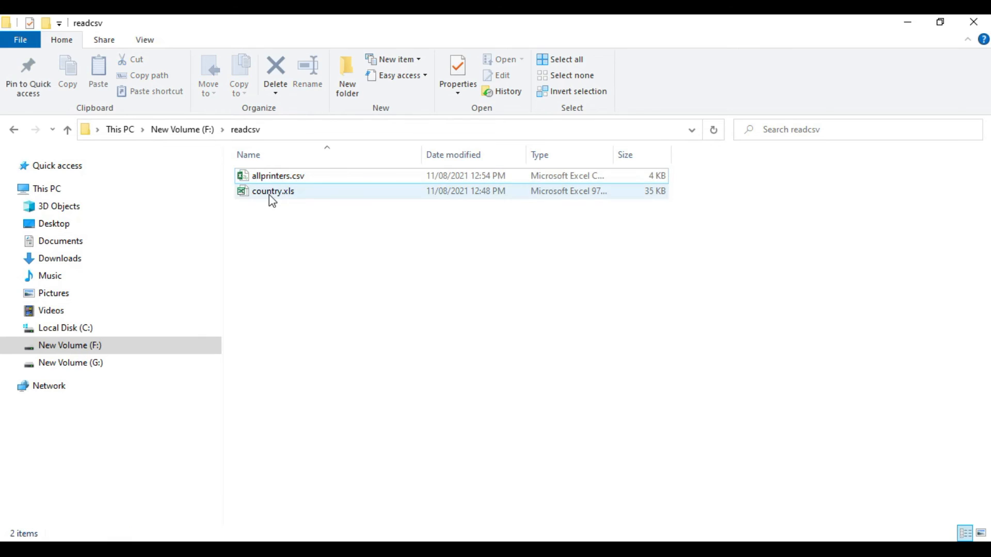
# Save country.xls as country.csv with the CSV (Comma delimited) file type.
pyautogui.doubleClick(272, 191)
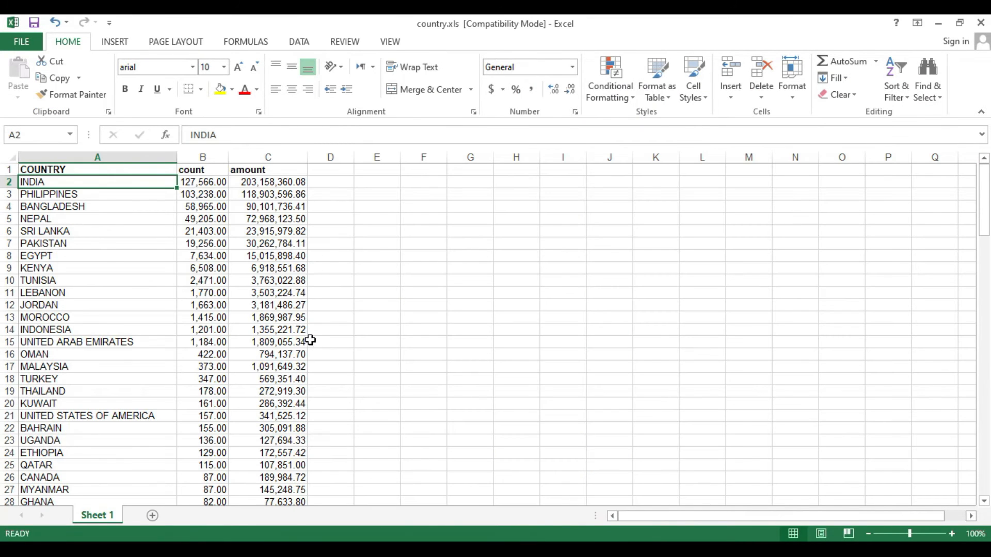
pyautogui.moveTo(346, 309)
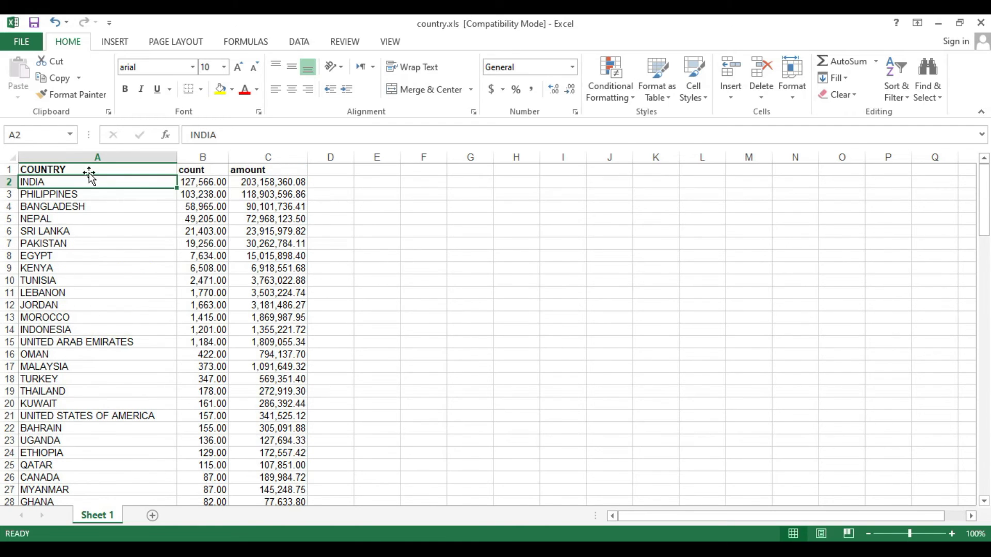
pyautogui.moveTo(43, 272)
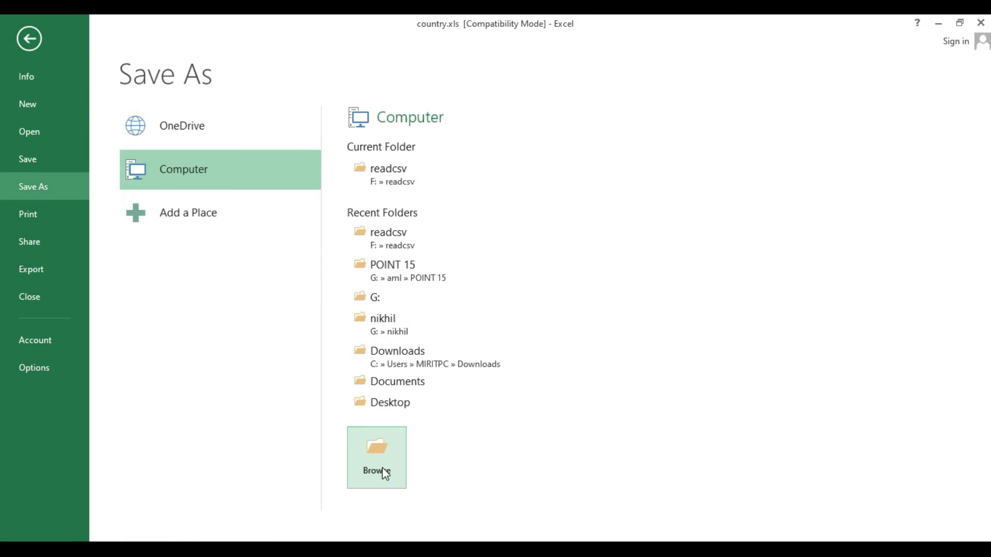
pyautogui.click(375, 457)
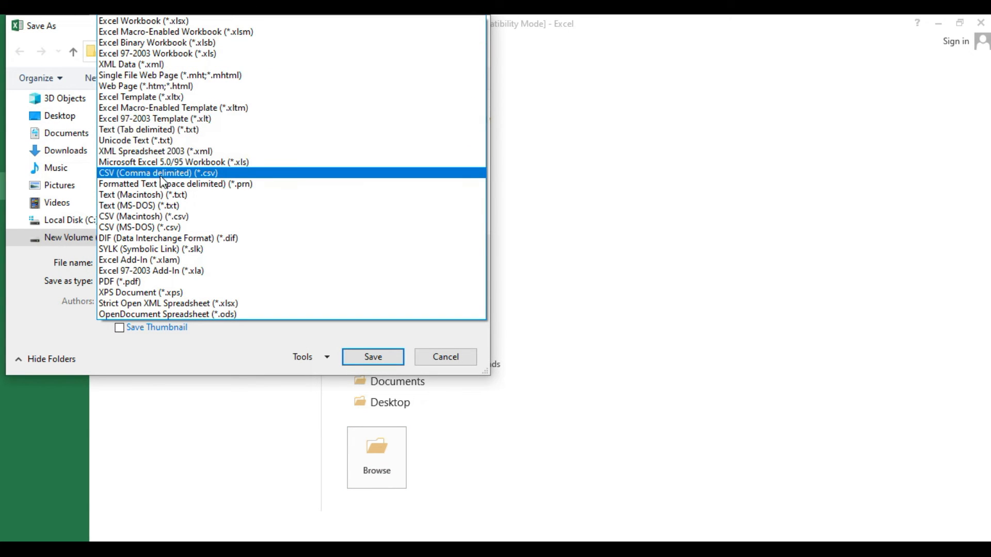
pyautogui.click(158, 172)
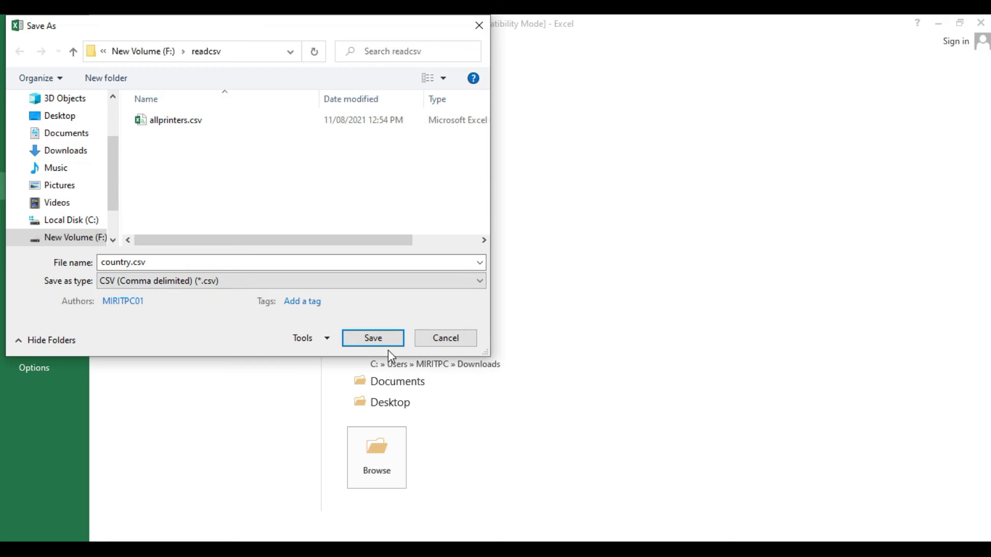
pyautogui.click(373, 338)
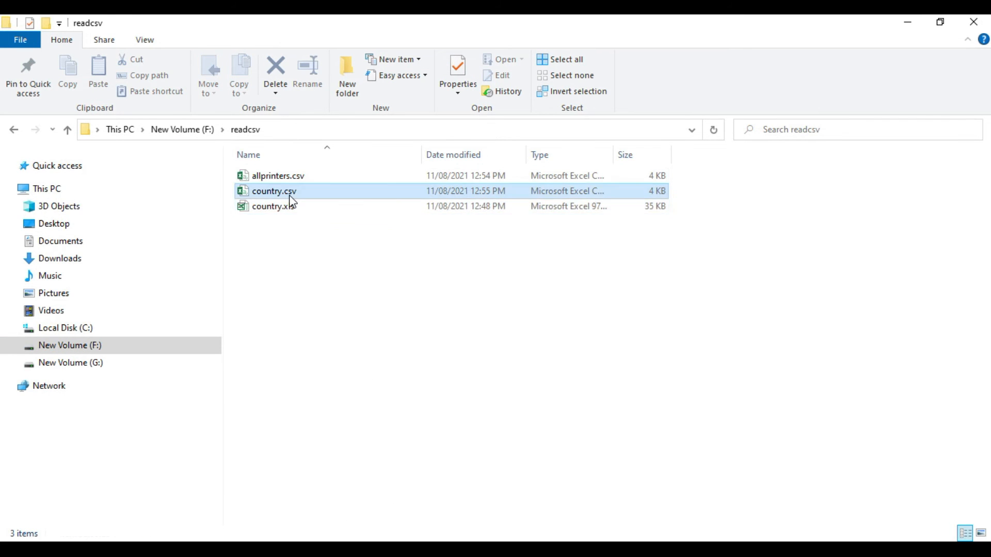
# Check the new country.csv in Excel and answer its save prompt before pointing index.php at it.
pyautogui.doubleClick(274, 190)
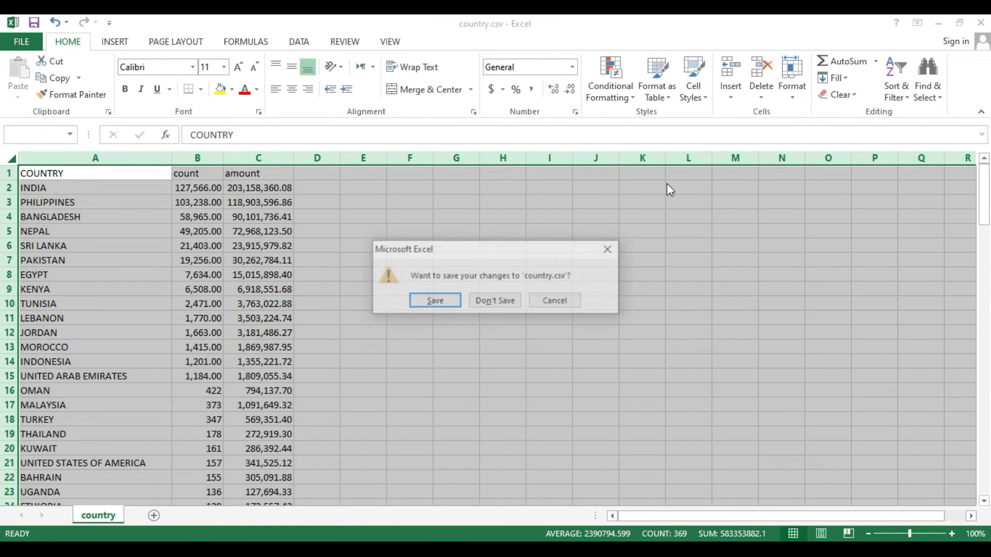
pyautogui.click(494, 301)
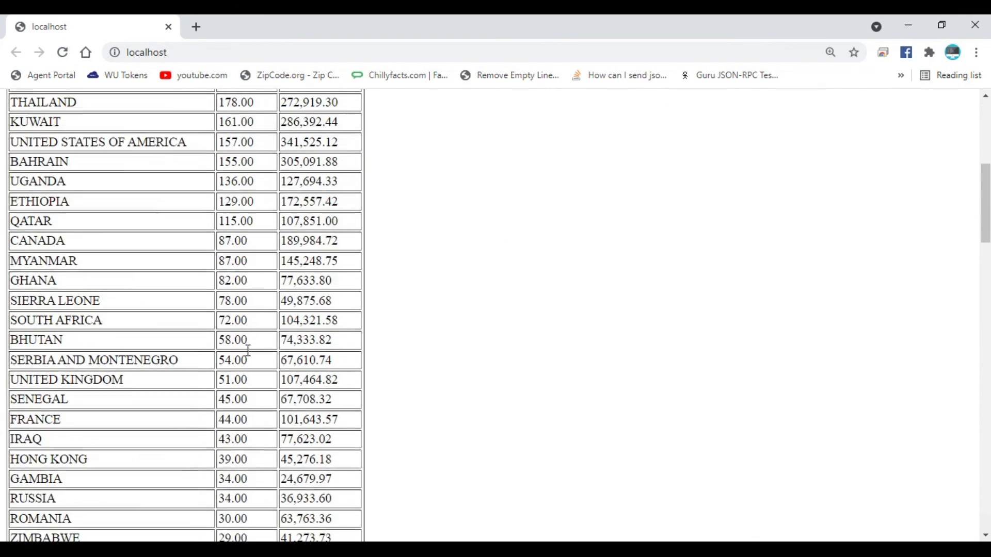
# Scroll the country table on localhost, then reopen country.csv in Excel to compare.
pyautogui.scroll(-3)
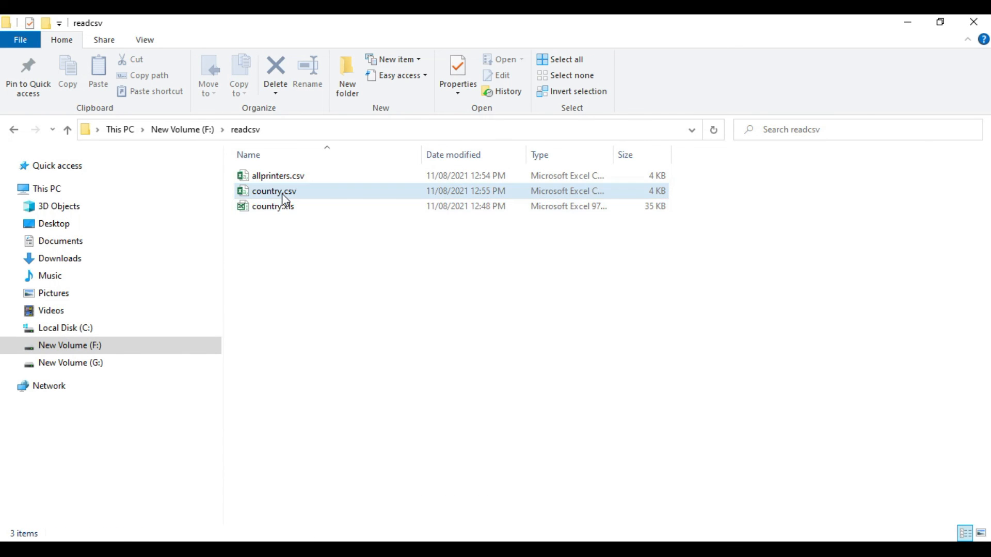
pyautogui.doubleClick(273, 191)
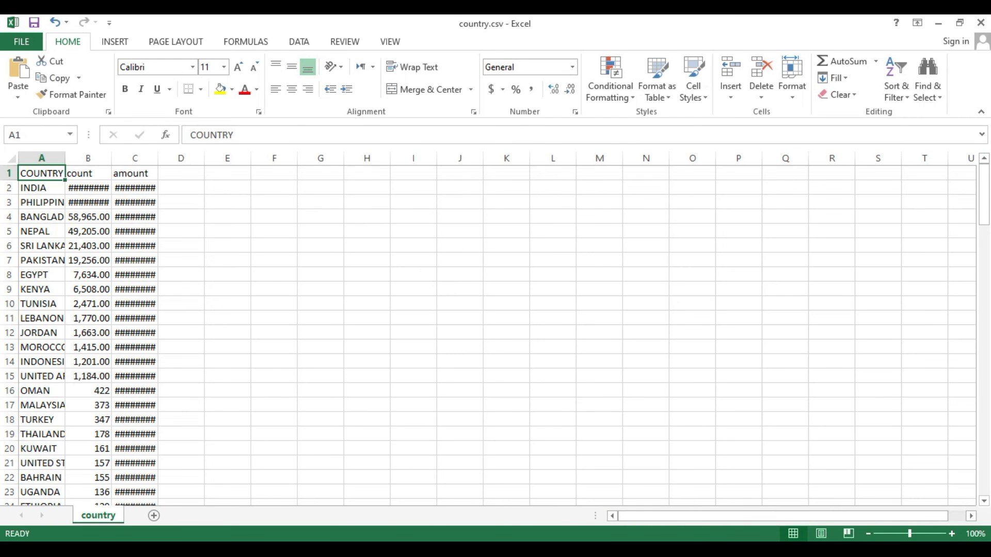